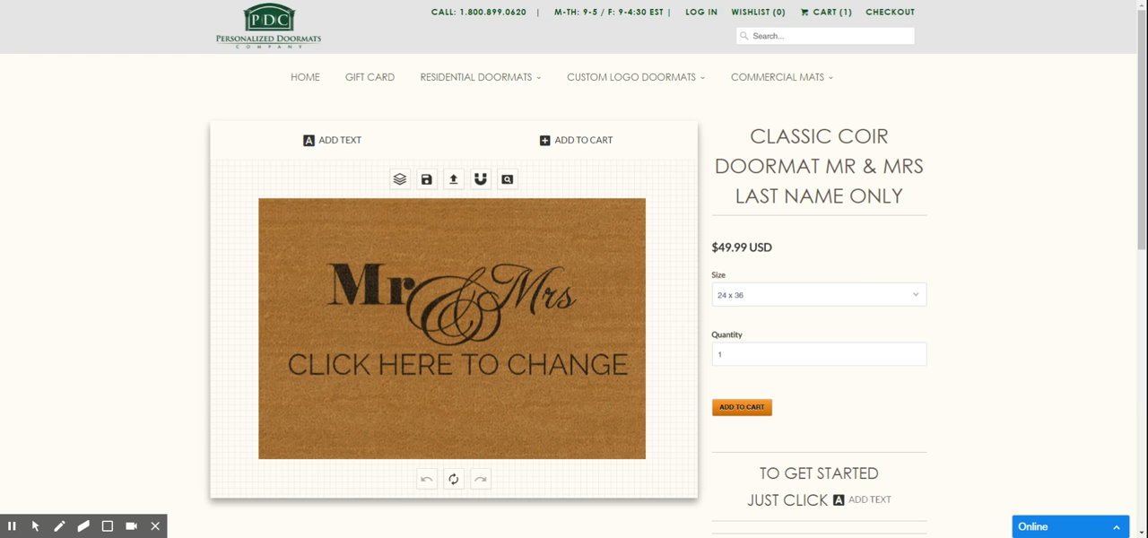
pyautogui.moveTo(491, 307)
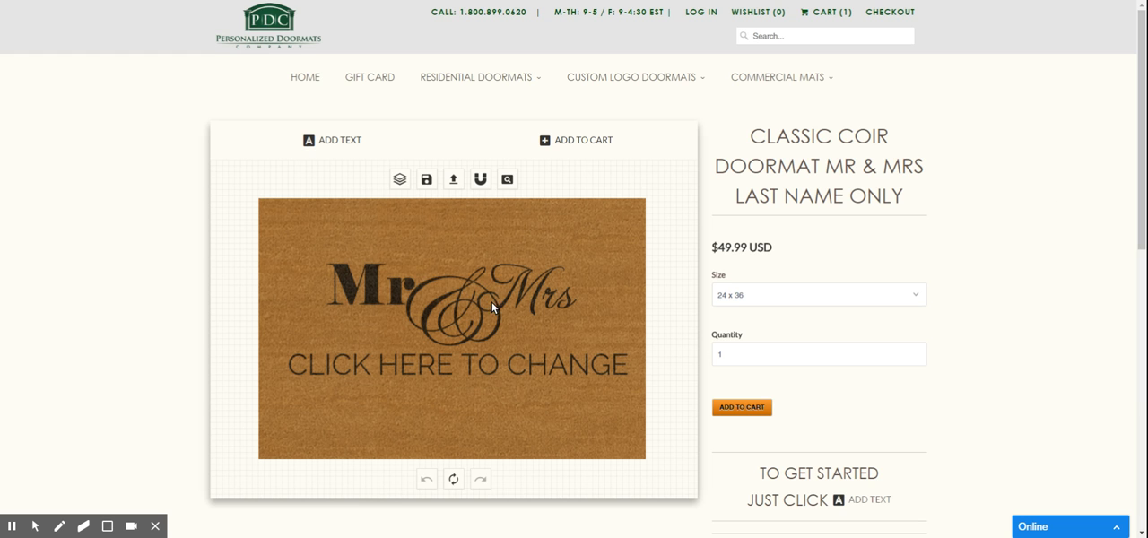
pyautogui.moveTo(484, 372)
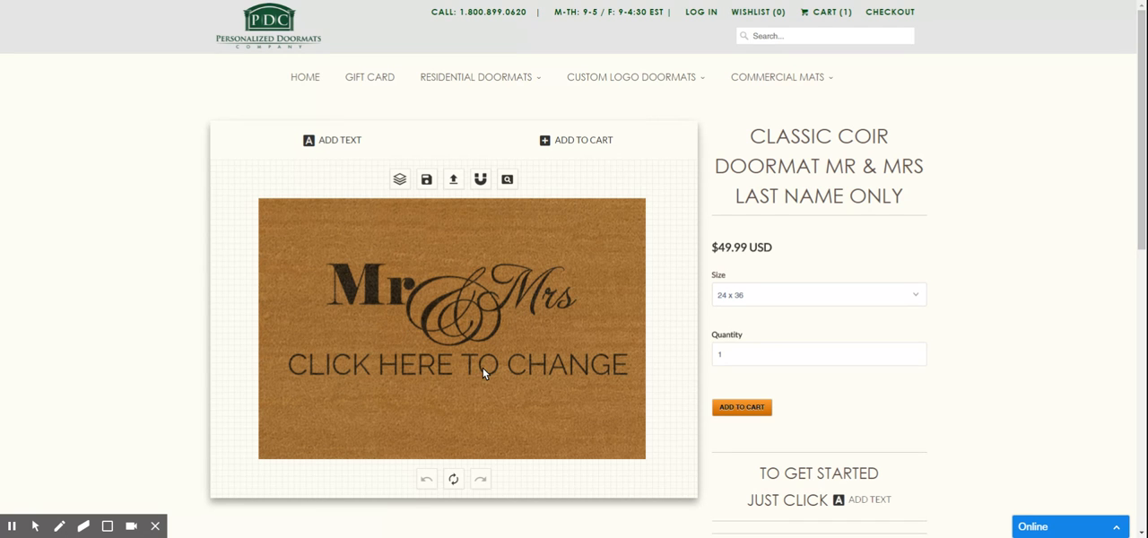
# - Select the 'Click here to change' line below Mr & Mrs and enter text editing
pyautogui.click(456, 366)
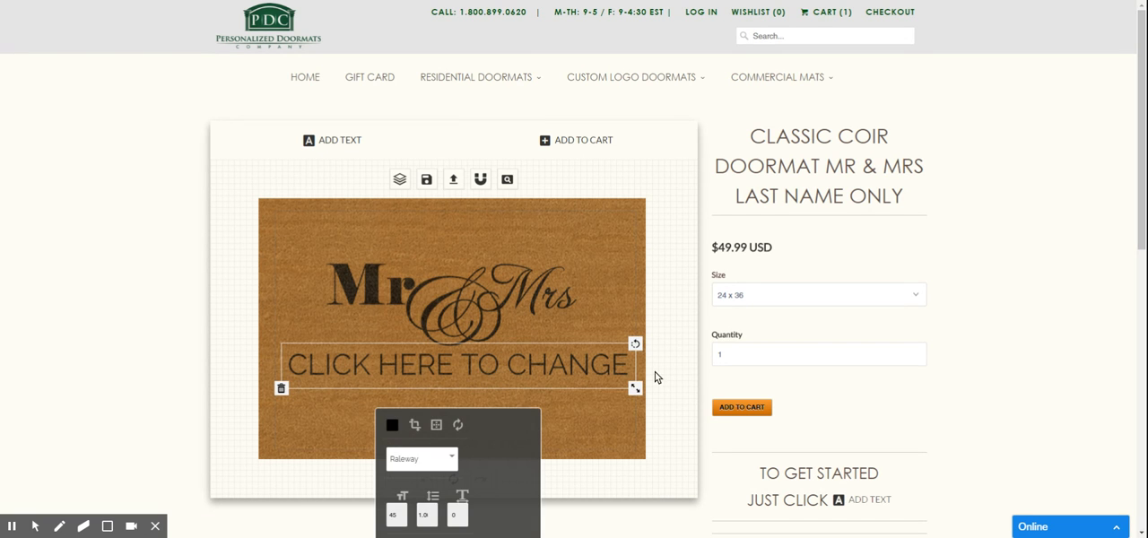
pyautogui.moveTo(434, 321)
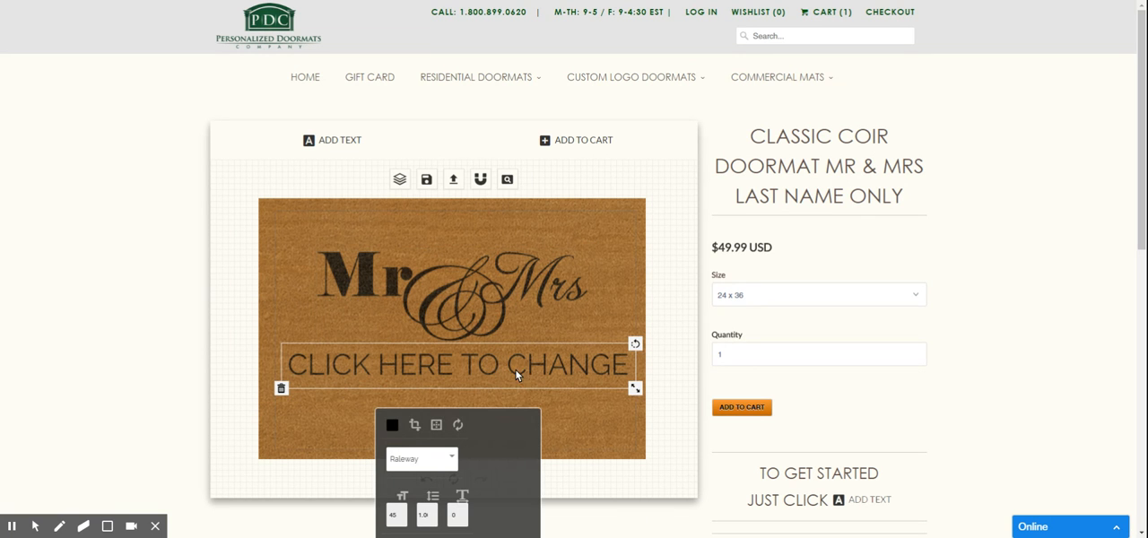
pyautogui.click(464, 365)
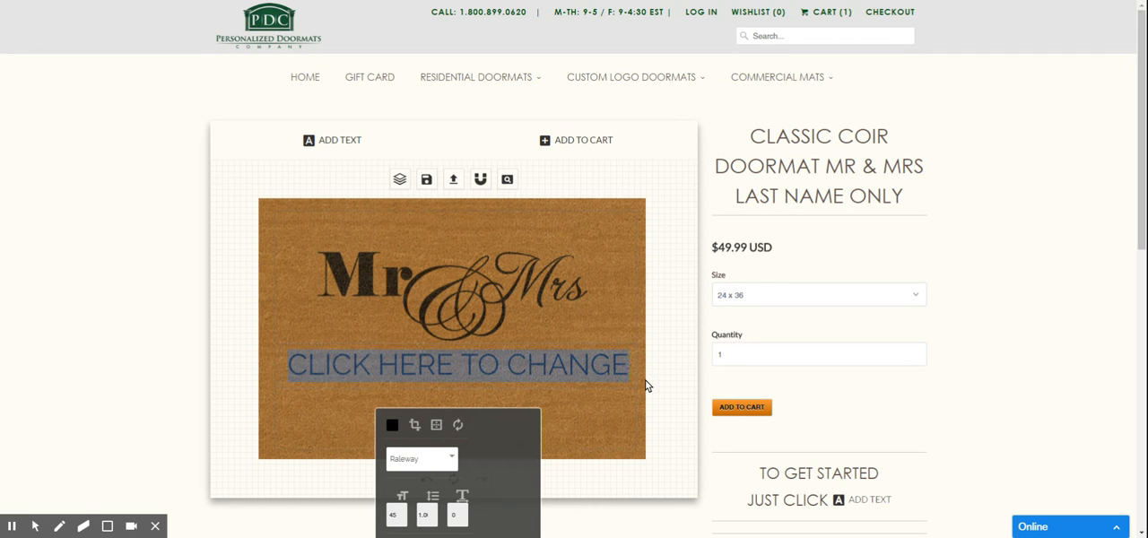
# - Replace the placeholder with 'JOHNSON', deselect, then reselect the name line
pyautogui.write('THE JOHN')
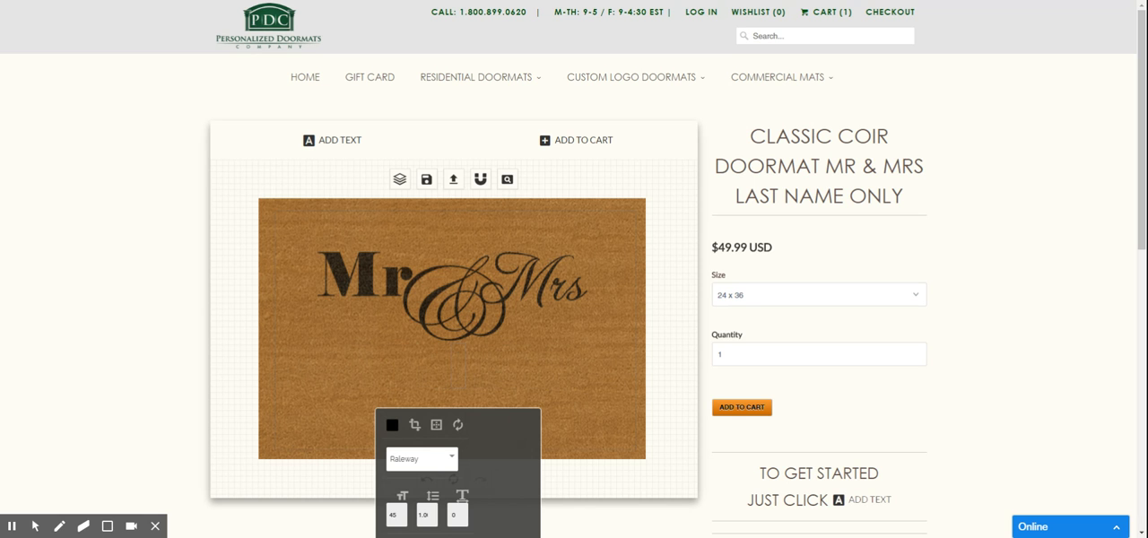
pyautogui.write('JOHNSON')
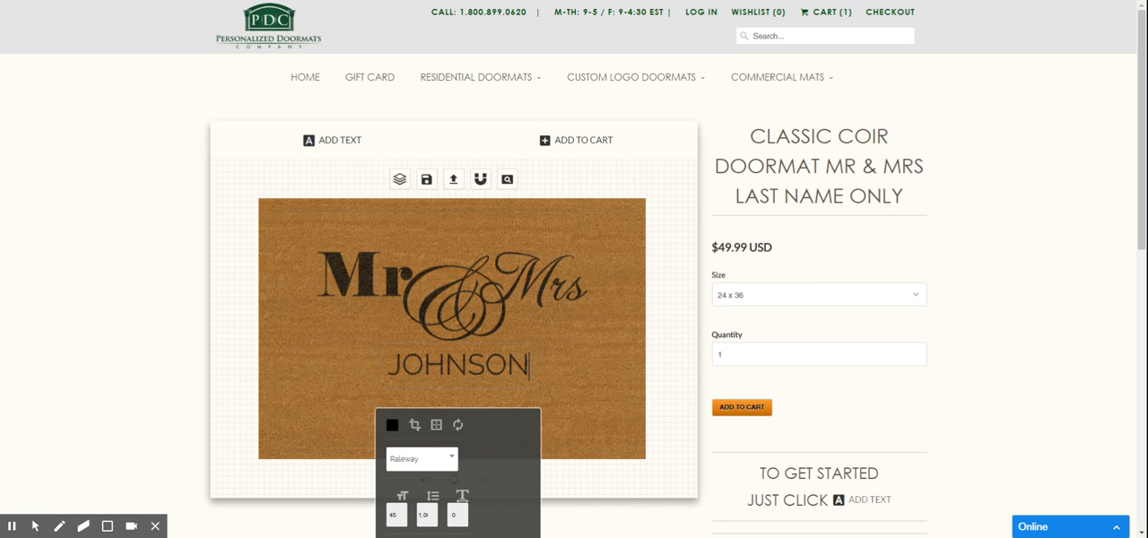
pyautogui.click(516, 446)
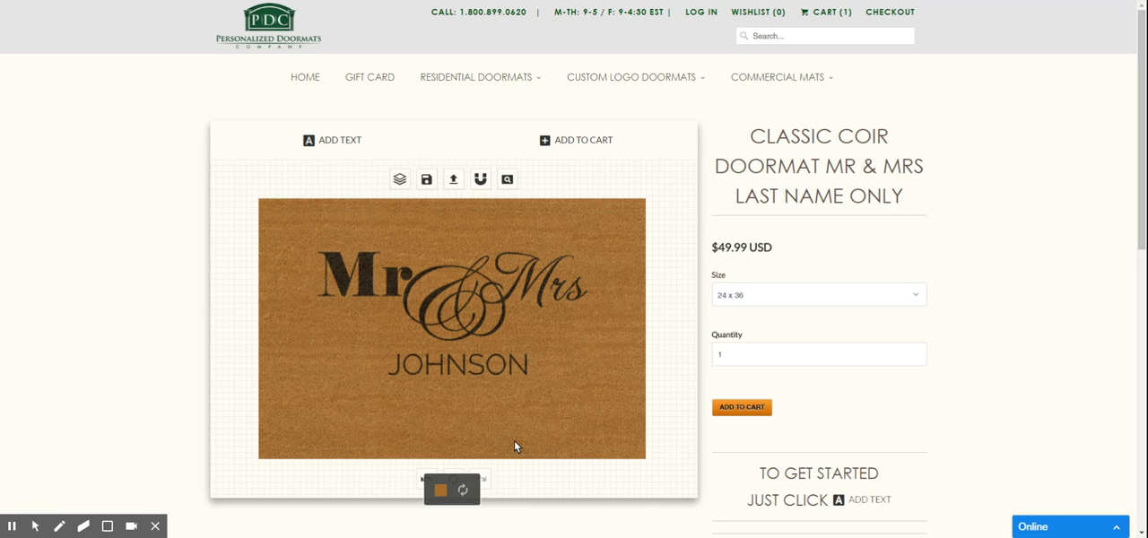
pyautogui.click(458, 363)
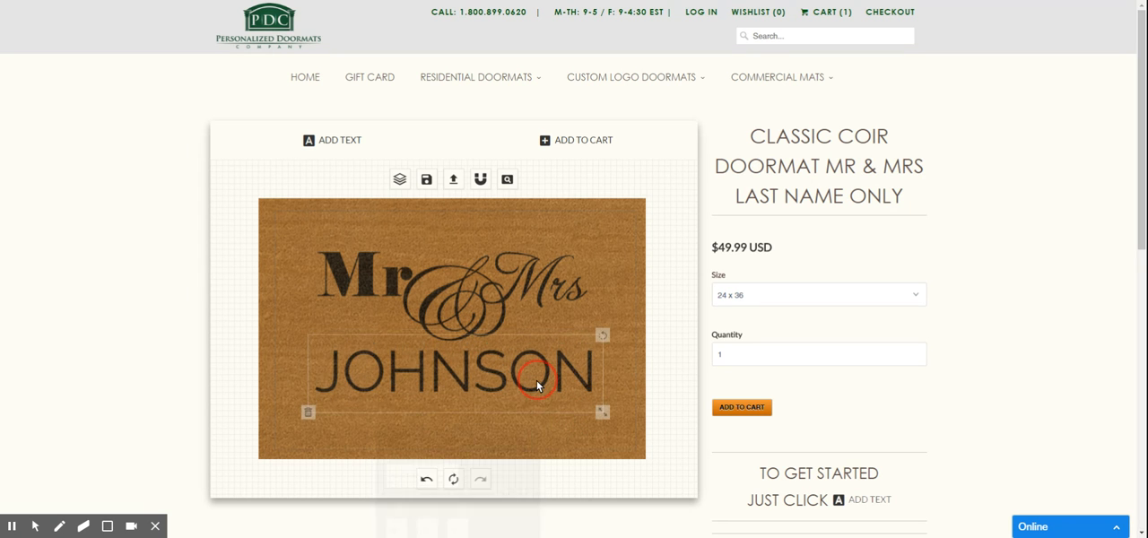
# - Bring up the text settings for the JOHNSON name
pyautogui.click(449, 372)
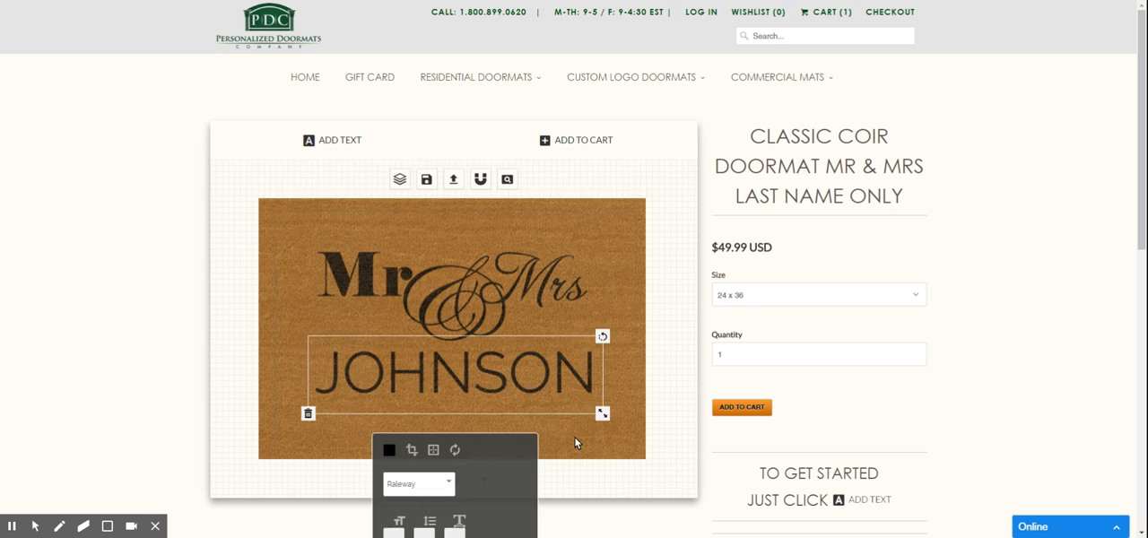
pyautogui.moveTo(543, 394)
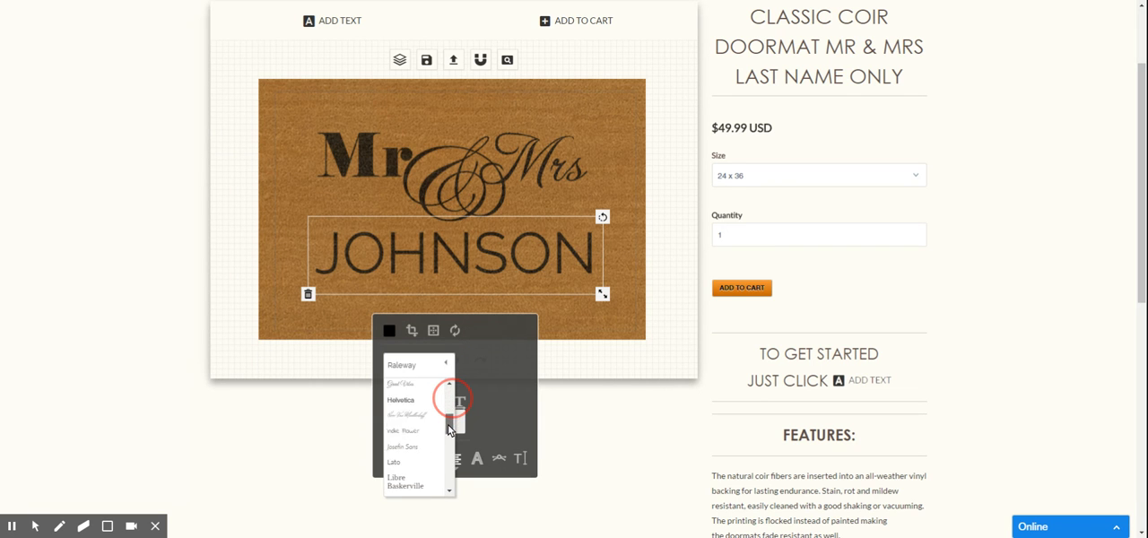
# - Try Monoton for JOHNSON, then switch to a thin geometric font like Poiret One
pyautogui.click(398, 417)
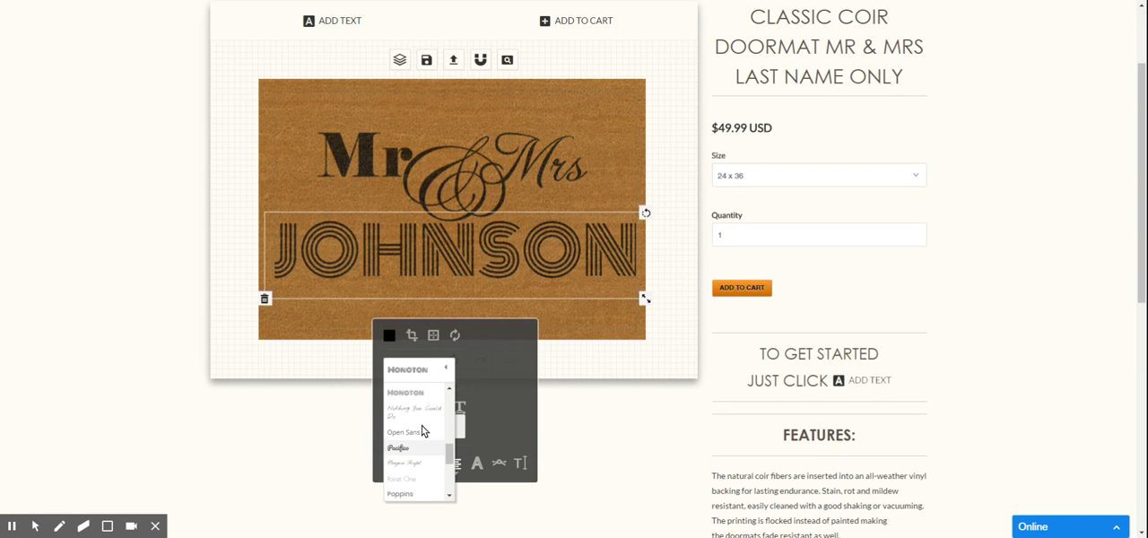
pyautogui.click(398, 447)
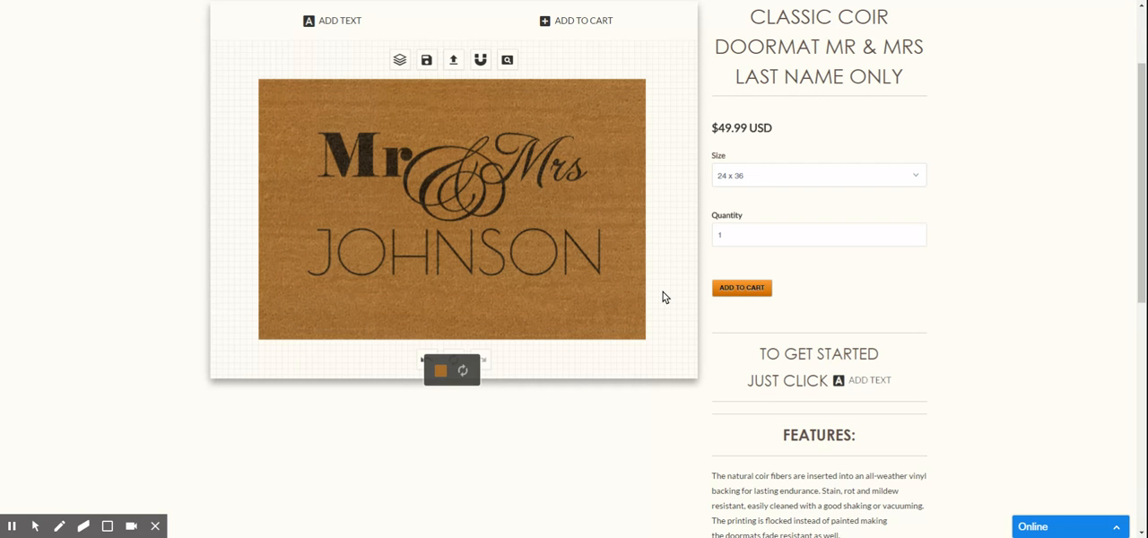
pyautogui.moveTo(514, 300)
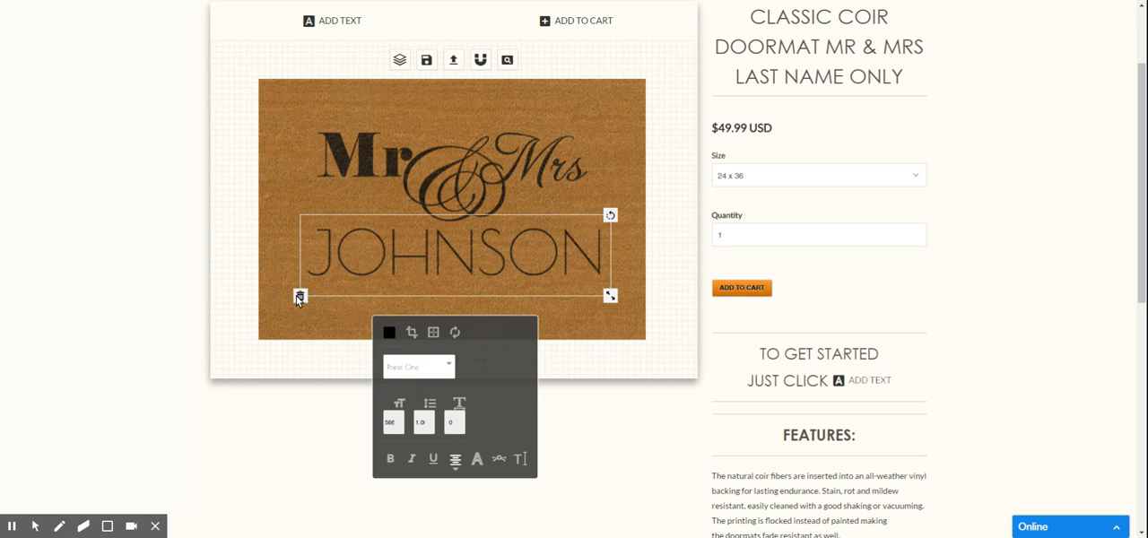
# - Delete the JOHNSON name line from the mat
pyautogui.click(300, 296)
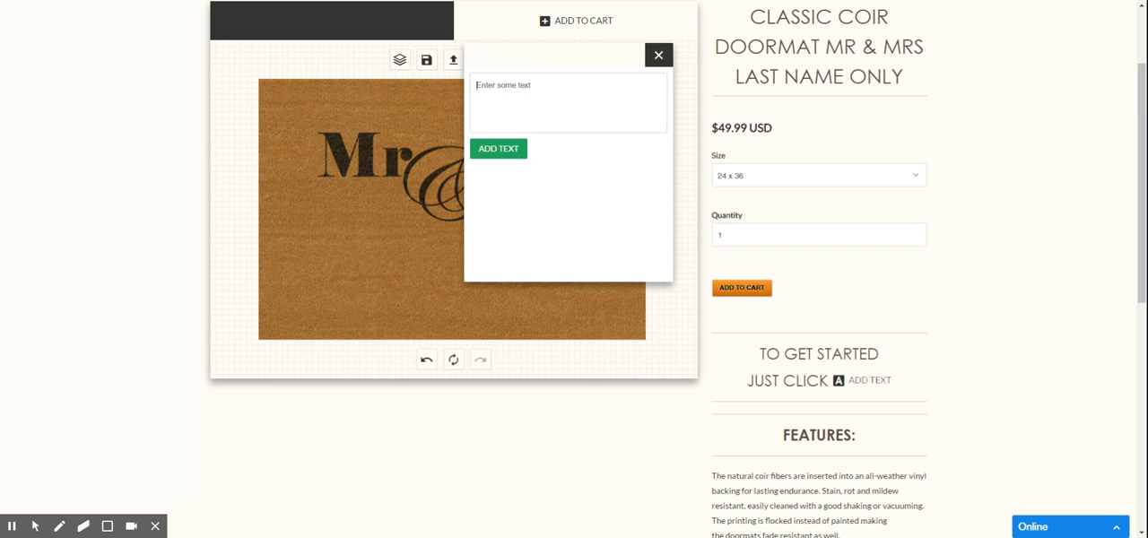
# - Add 'CASTALDO' as a new text line beneath Mr & Mrs
pyautogui.write('CASTALDO')
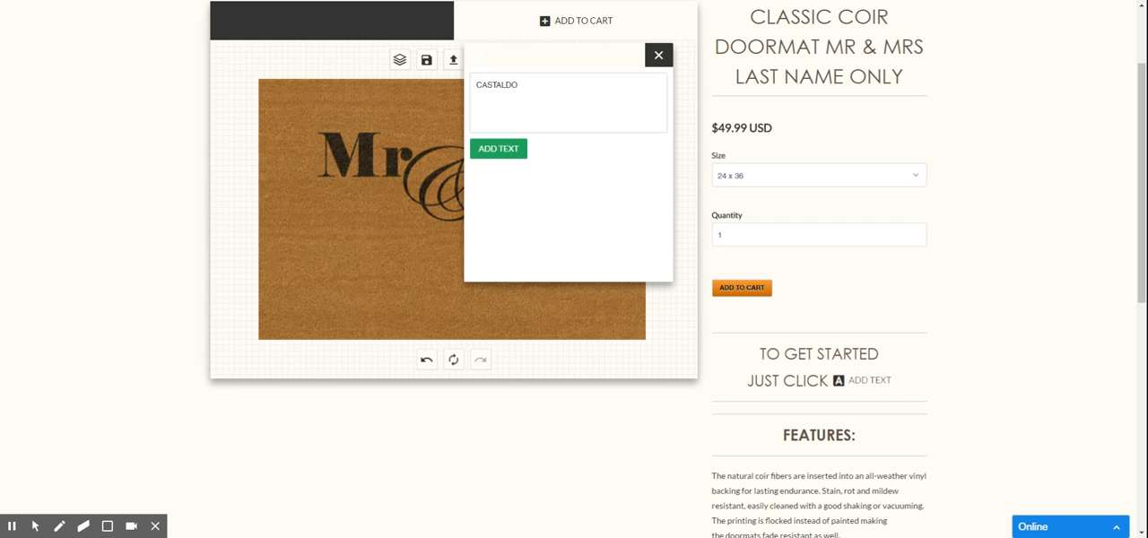
pyautogui.click(499, 148)
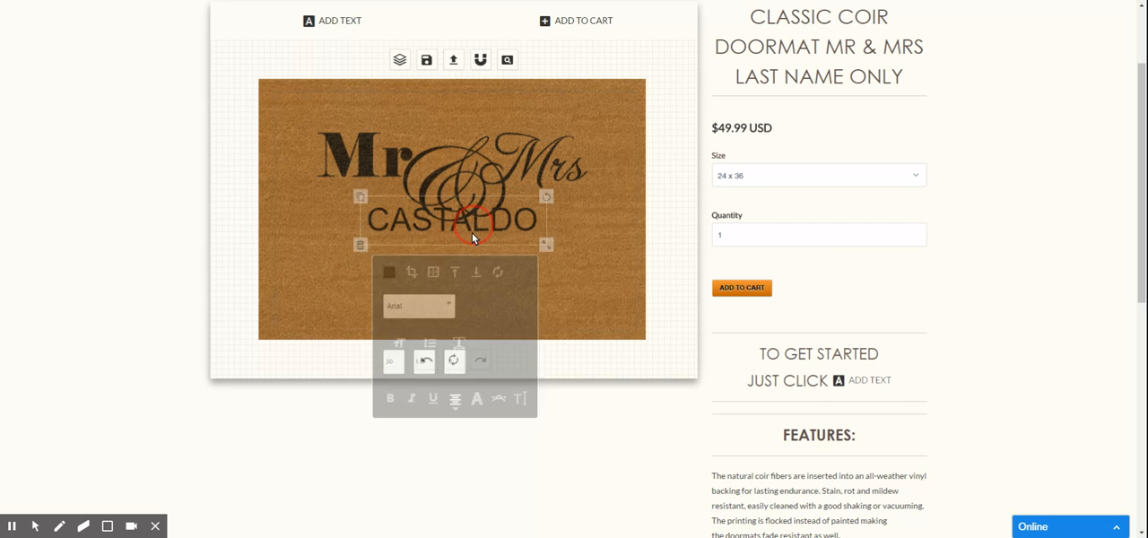